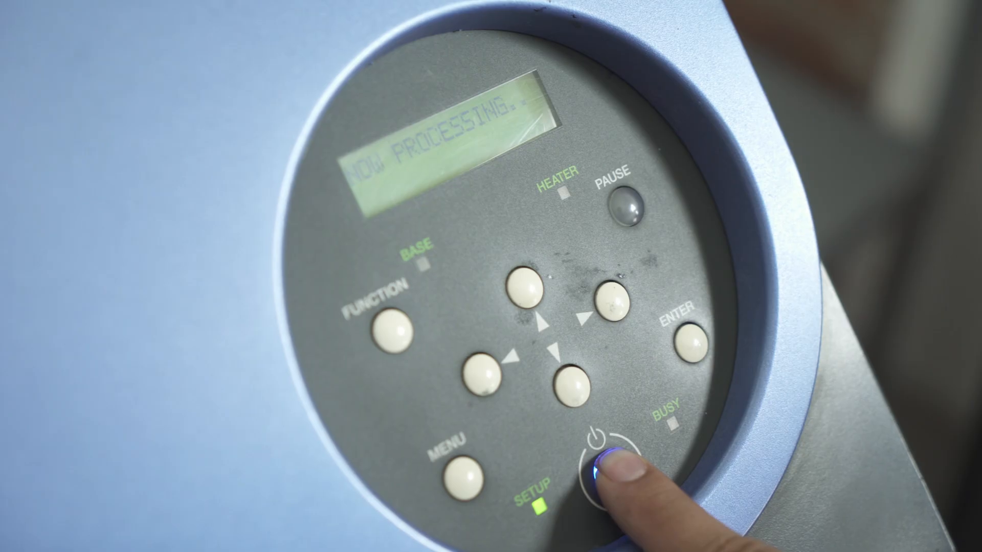
{"action": "left_click", "coordinate": [607, 463]}
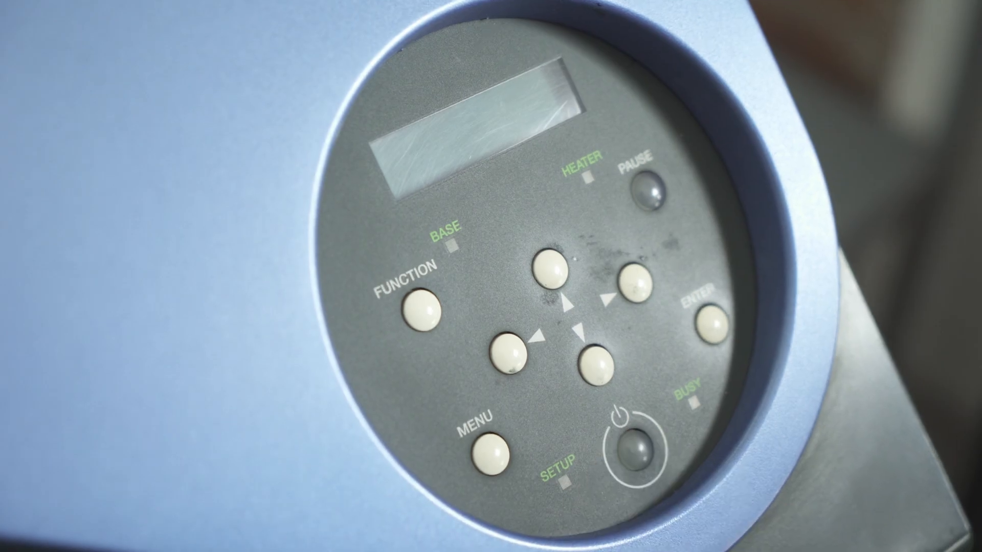